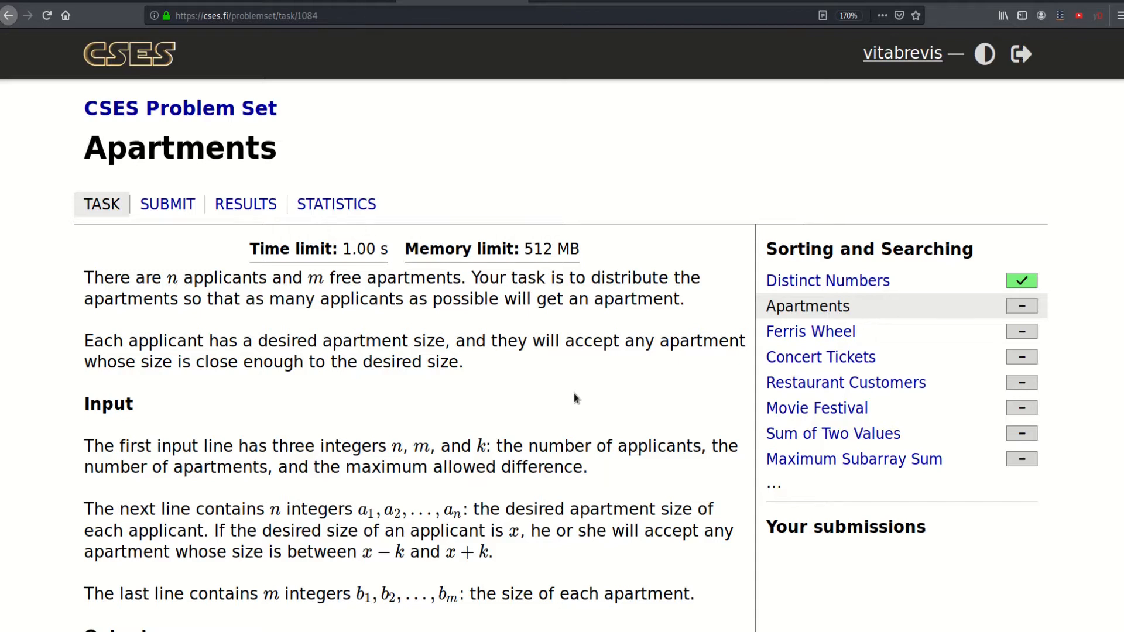
{"action": "mouse_move", "coordinate": [206, 367]}
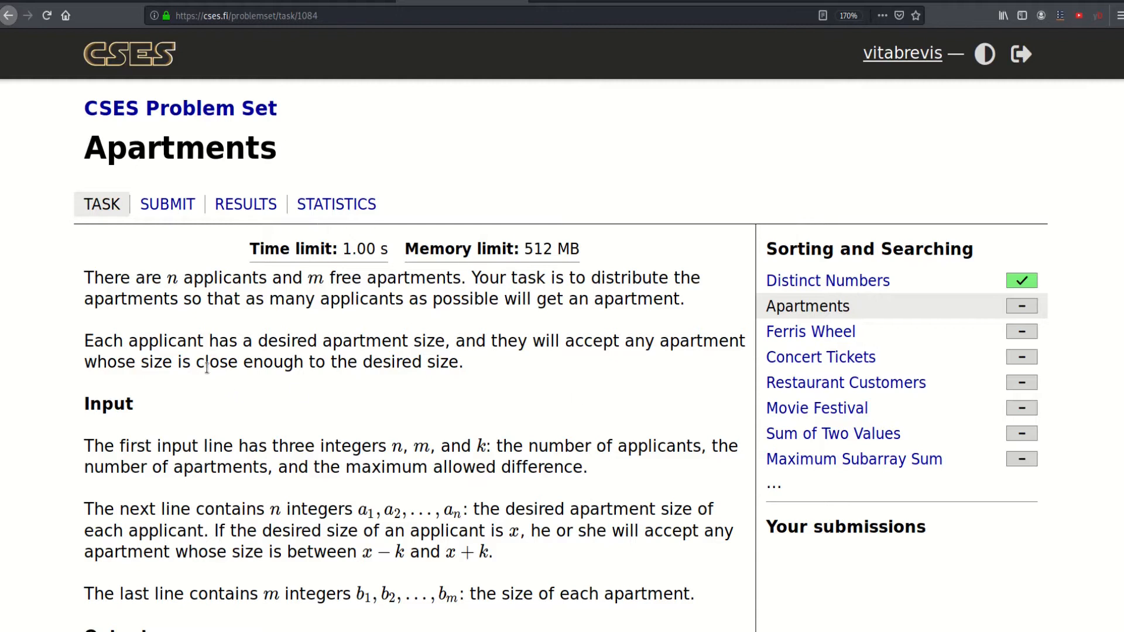
{"action": "mouse_move", "coordinate": [278, 361]}
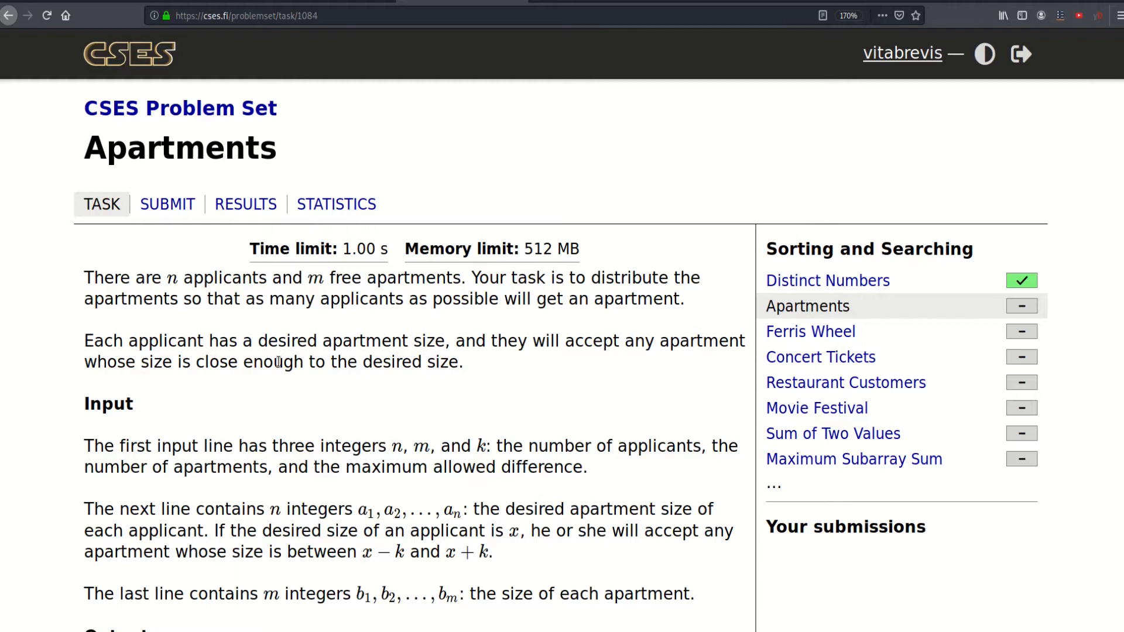
{"action": "mouse_move", "coordinate": [502, 278]}
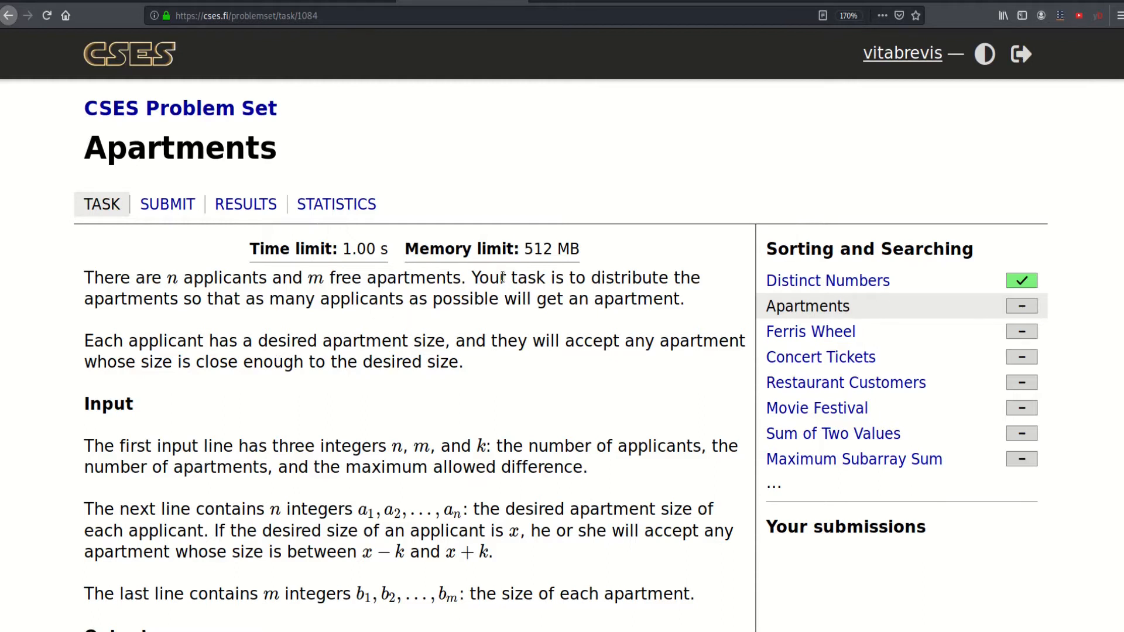
Scroll to the Apartments example and highlight the desired size 60 and allowed difference 5.
{"action": "scroll", "scroll_direction": "down", "scroll_amount": 3}
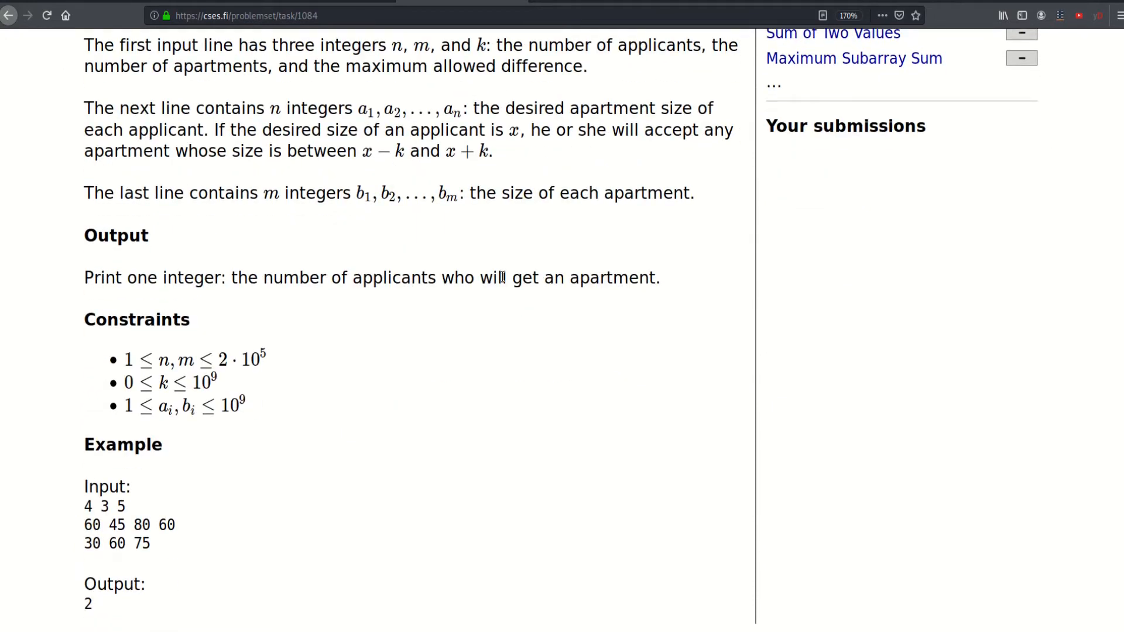
{"action": "mouse_move", "coordinate": [447, 299]}
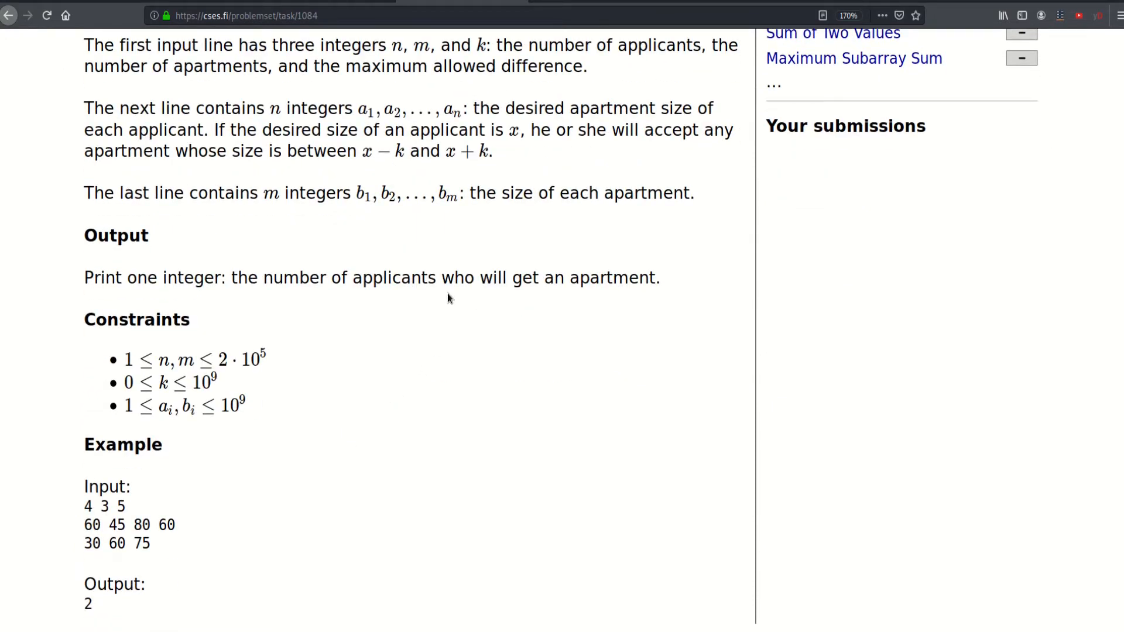
{"action": "mouse_move", "coordinate": [377, 157]}
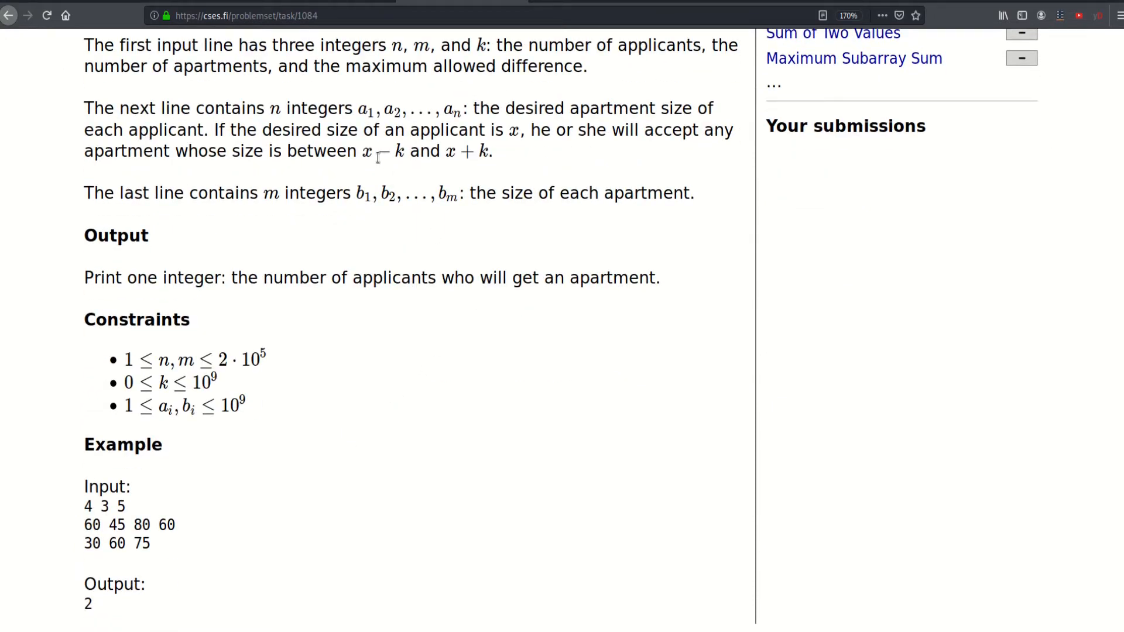
{"action": "left_click_drag", "start_coordinate": [89, 525], "coordinate": [175, 524]}
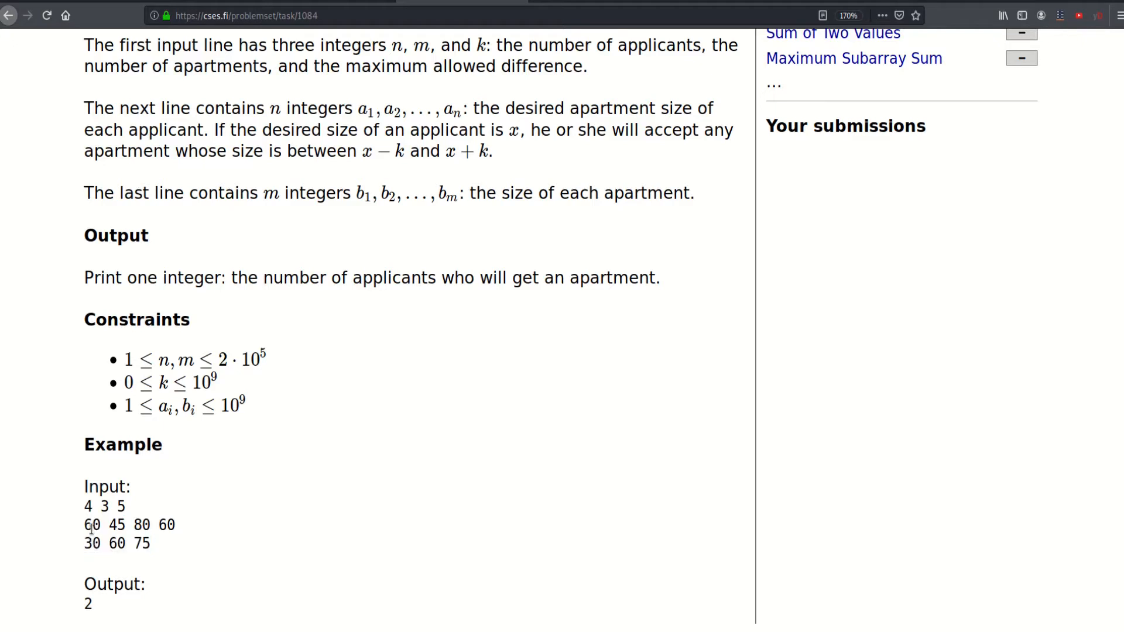
{"action": "double_click", "coordinate": [92, 525]}
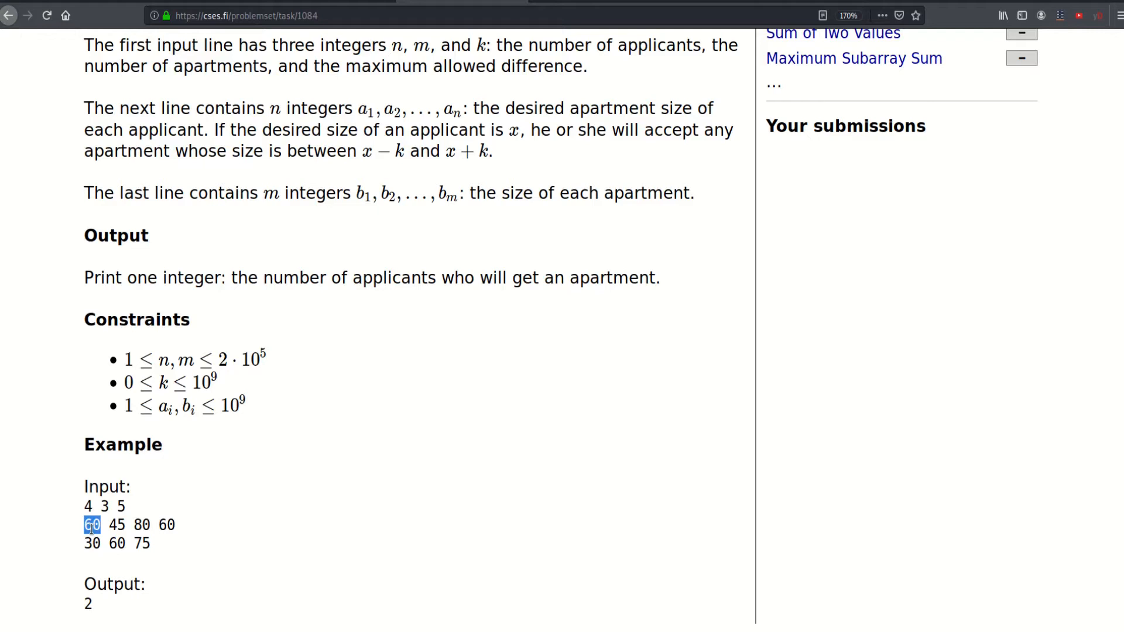
{"action": "left_click_drag", "start_coordinate": [91, 525], "coordinate": [121, 525]}
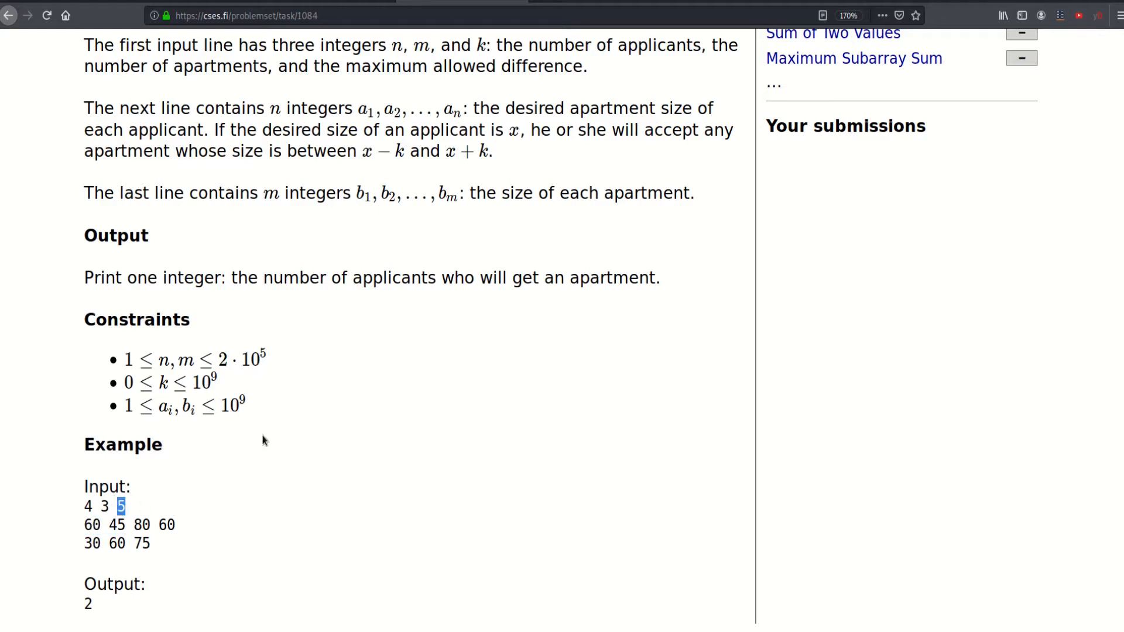
{"action": "mouse_move", "coordinate": [105, 530]}
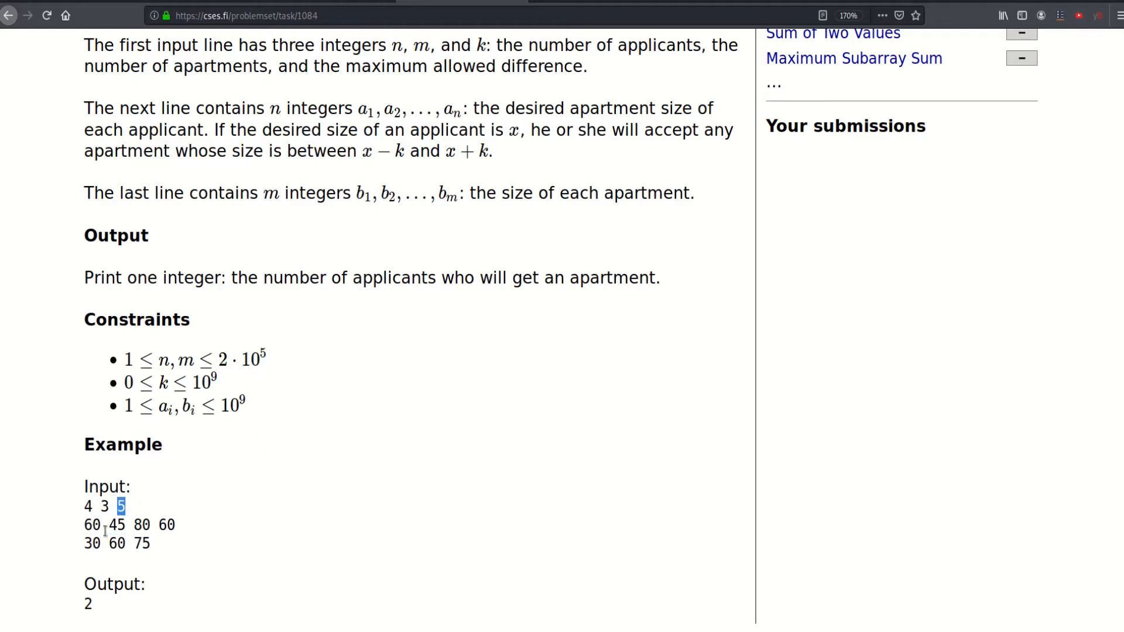
{"action": "left_click_drag", "start_coordinate": [111, 524], "coordinate": [150, 525]}
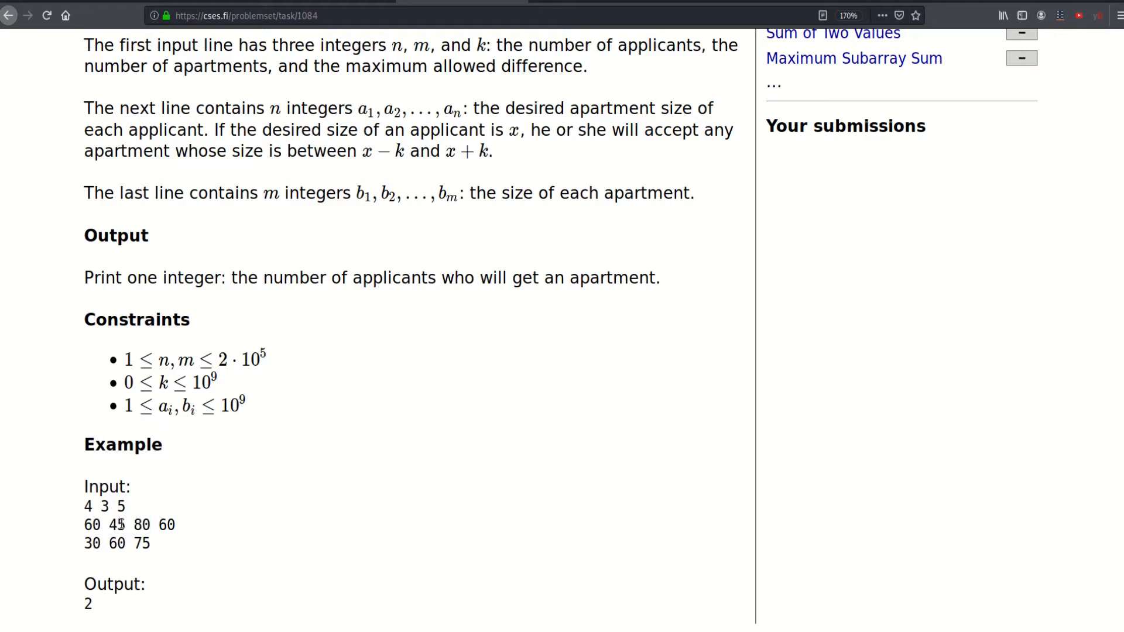
{"action": "mouse_move", "coordinate": [200, 444]}
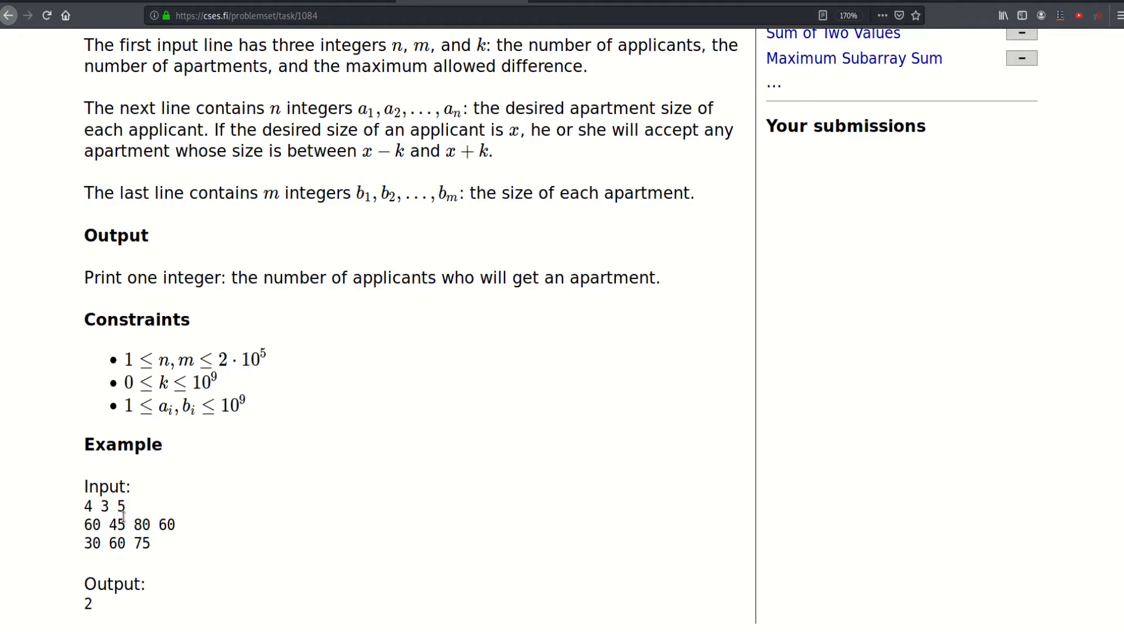
{"action": "mouse_move", "coordinate": [339, 383]}
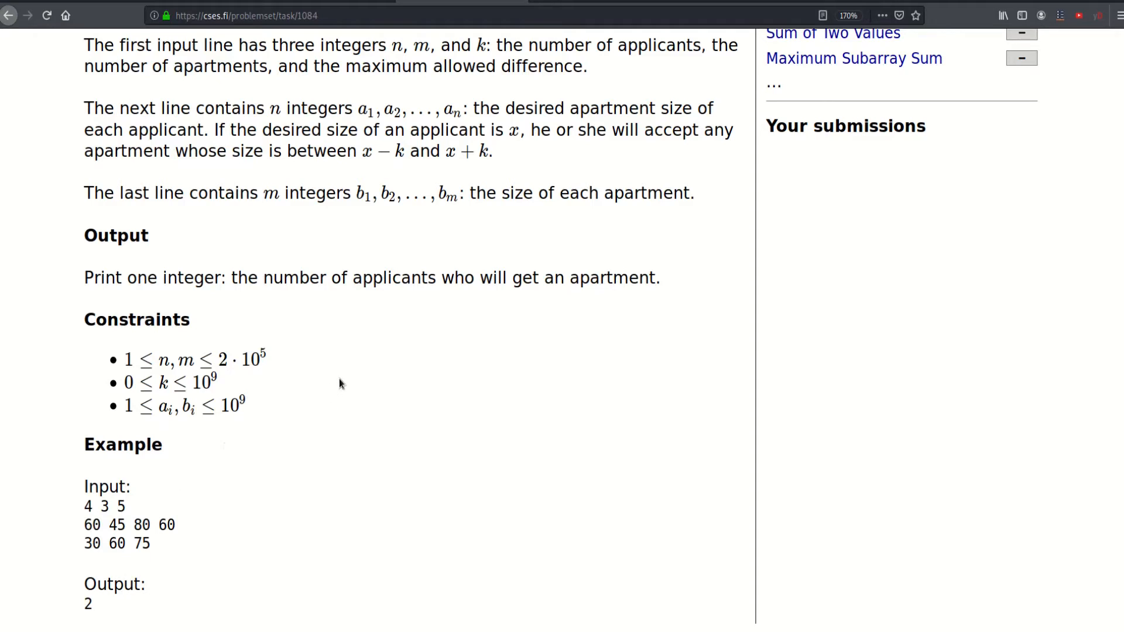
{"action": "mouse_move", "coordinate": [134, 537]}
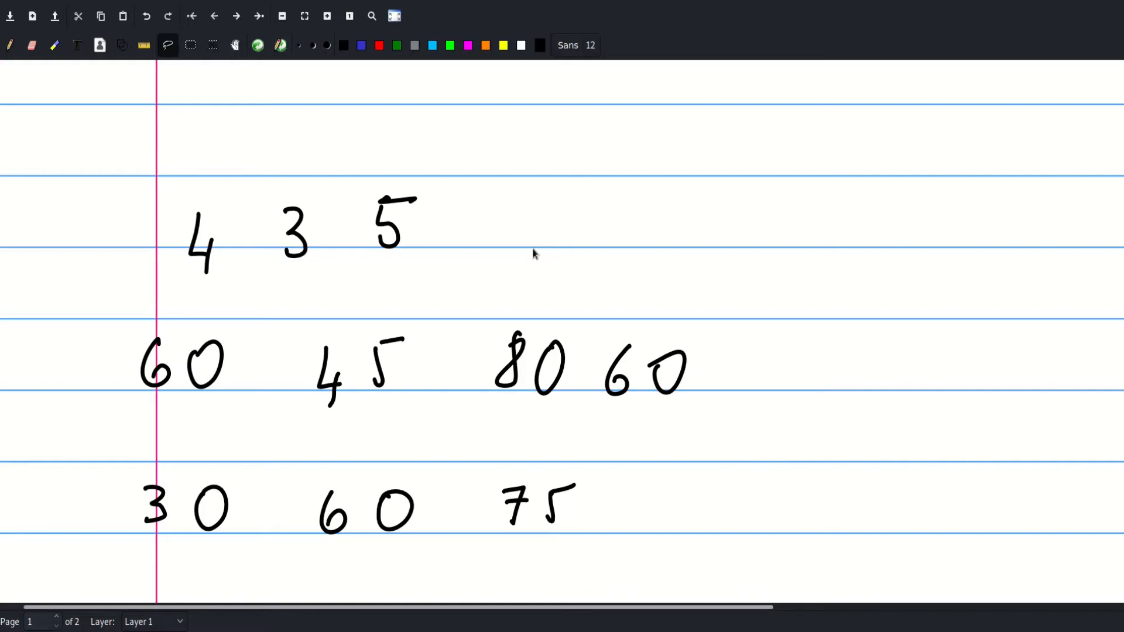
Scroll down the notes to the sorted sizes and switch the pen colour to black.
{"action": "scroll", "scroll_direction": "down", "scroll_amount": 3}
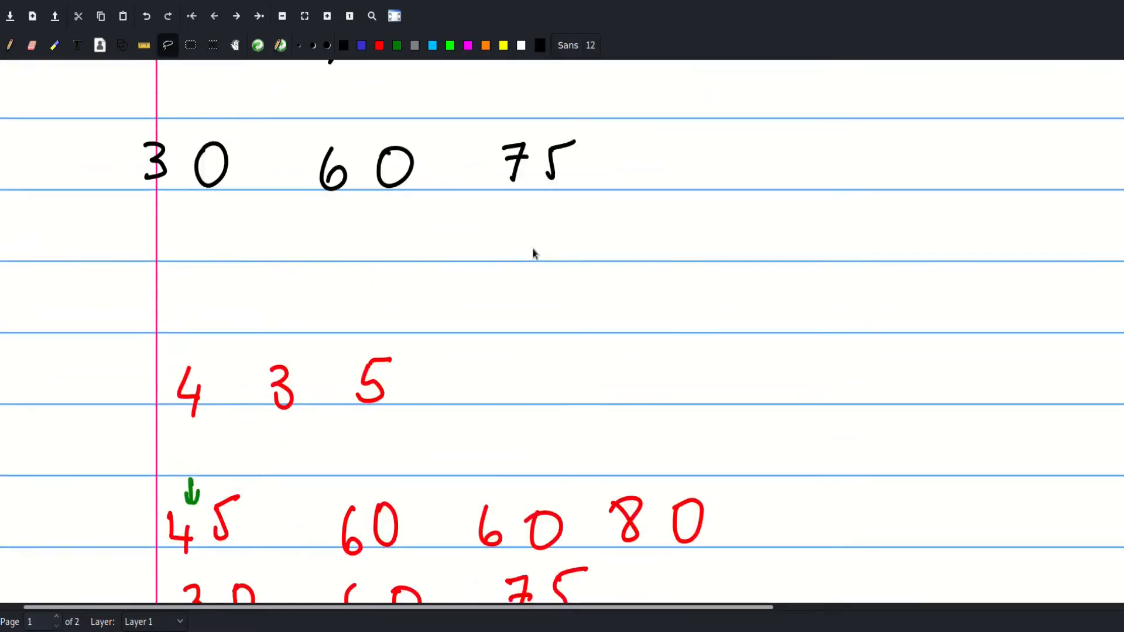
{"action": "scroll", "scroll_direction": "down", "scroll_amount": 3}
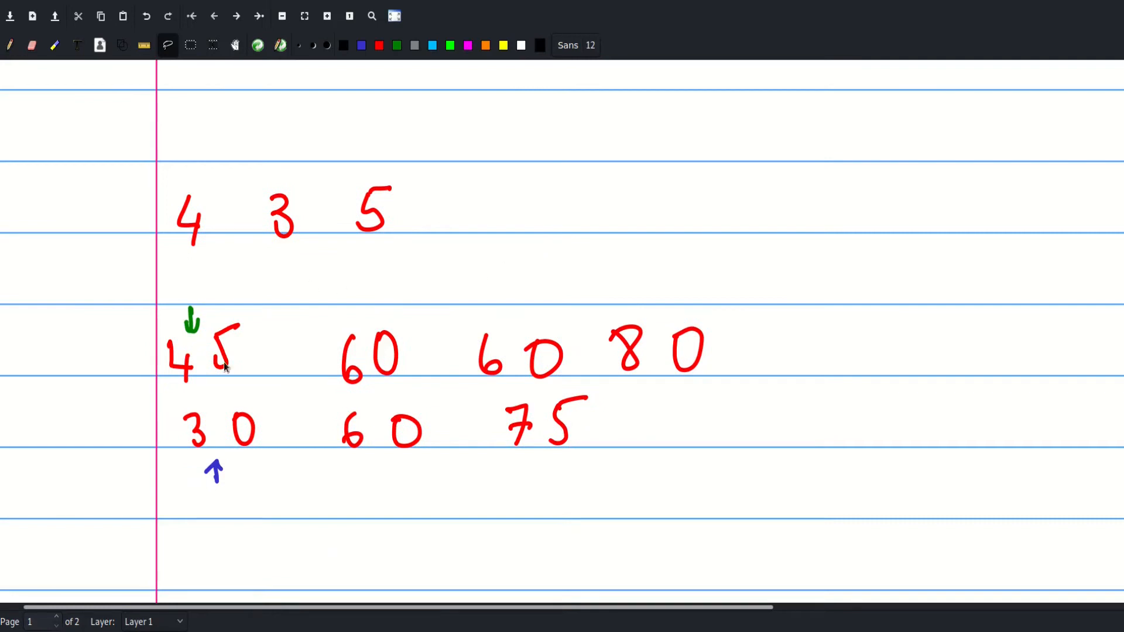
{"action": "mouse_move", "coordinate": [451, 346]}
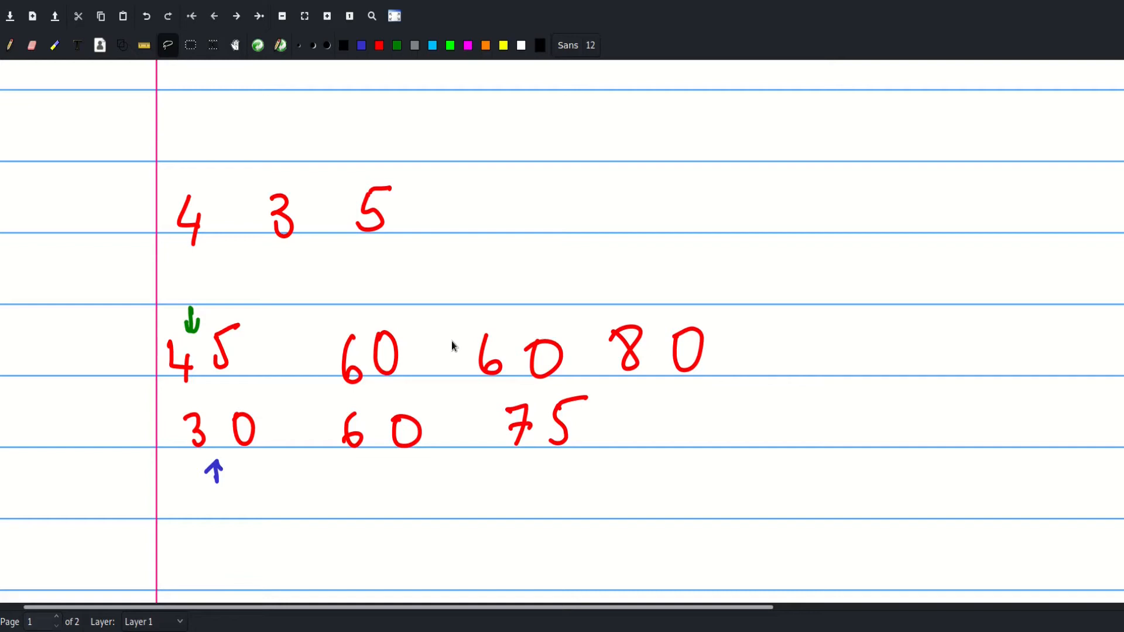
{"action": "mouse_move", "coordinate": [190, 303]}
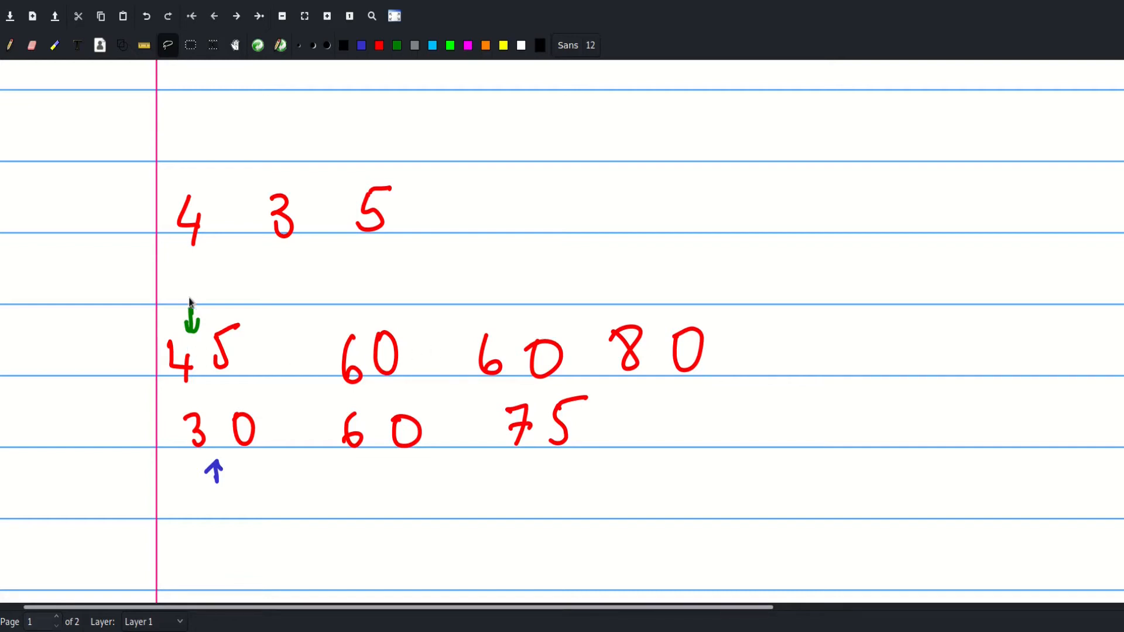
{"action": "mouse_move", "coordinate": [224, 425]}
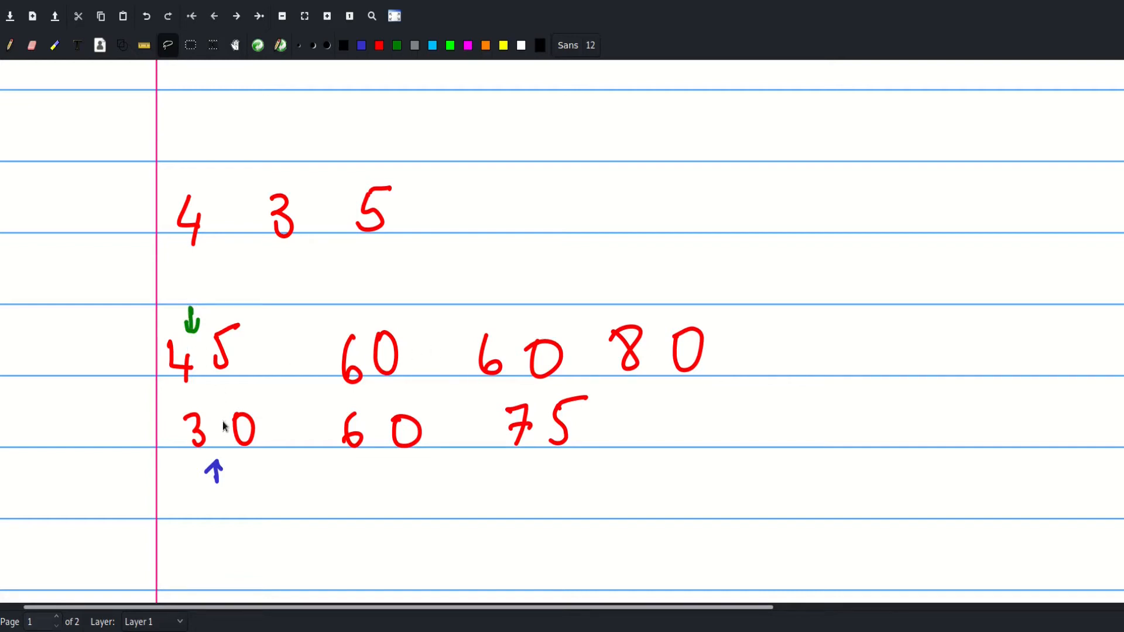
{"action": "mouse_move", "coordinate": [219, 476]}
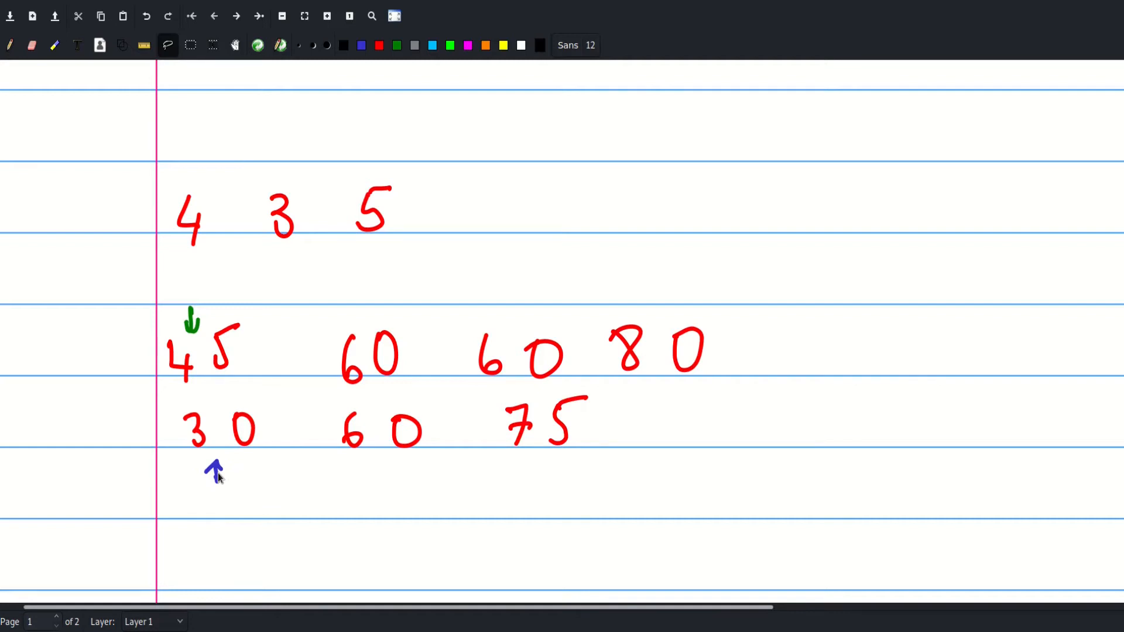
{"action": "mouse_move", "coordinate": [619, 171]}
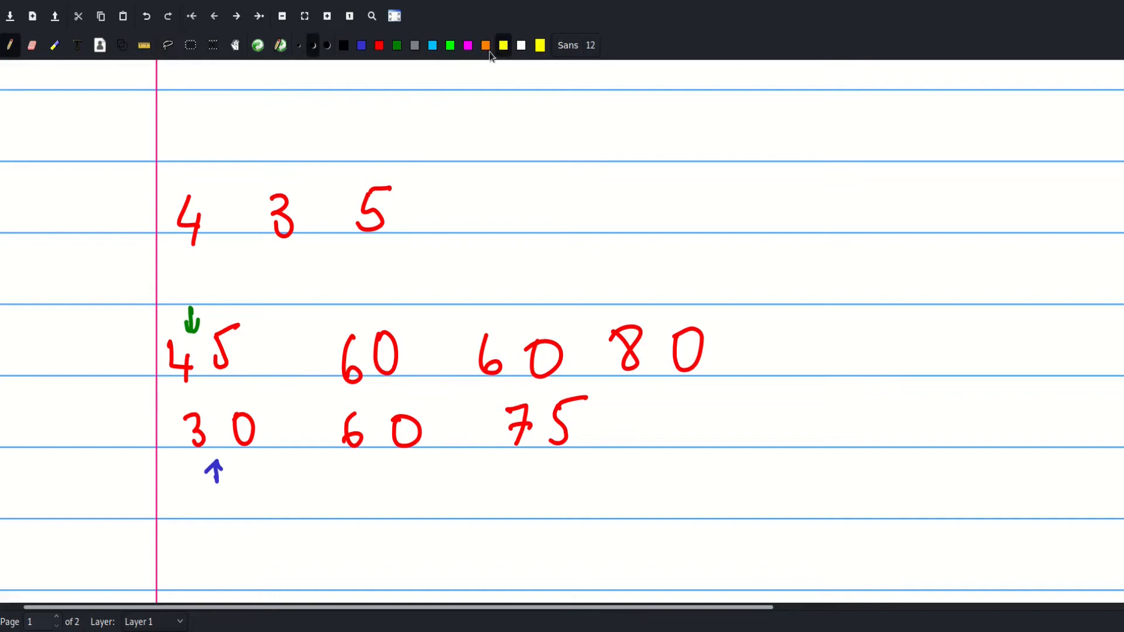
{"action": "left_click", "coordinate": [503, 45]}
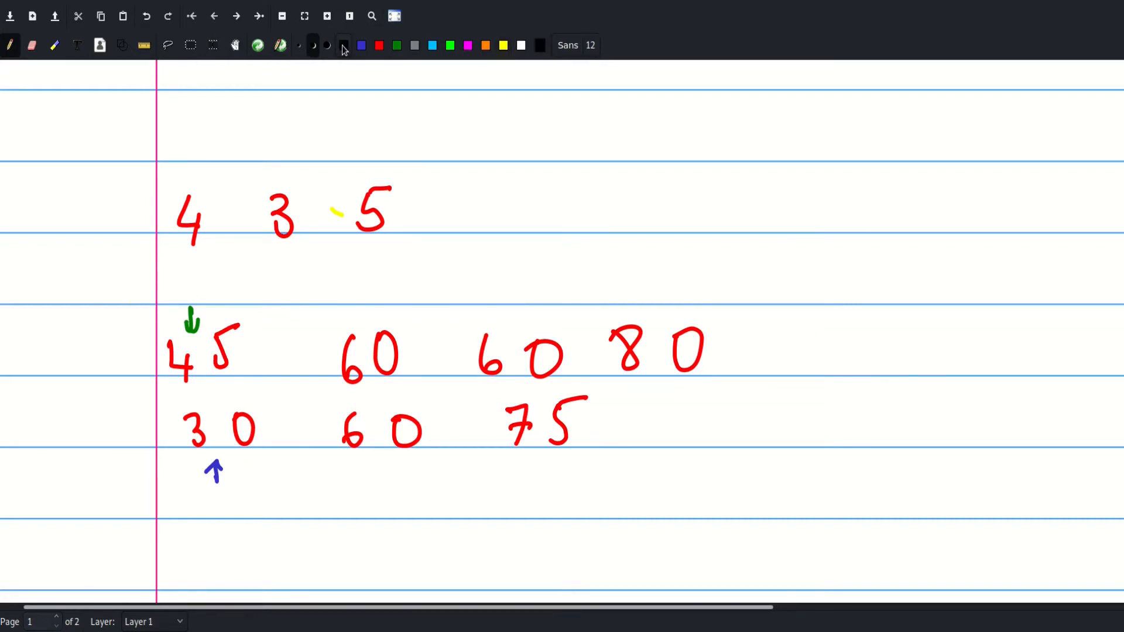
{"action": "left_click", "coordinate": [342, 45]}
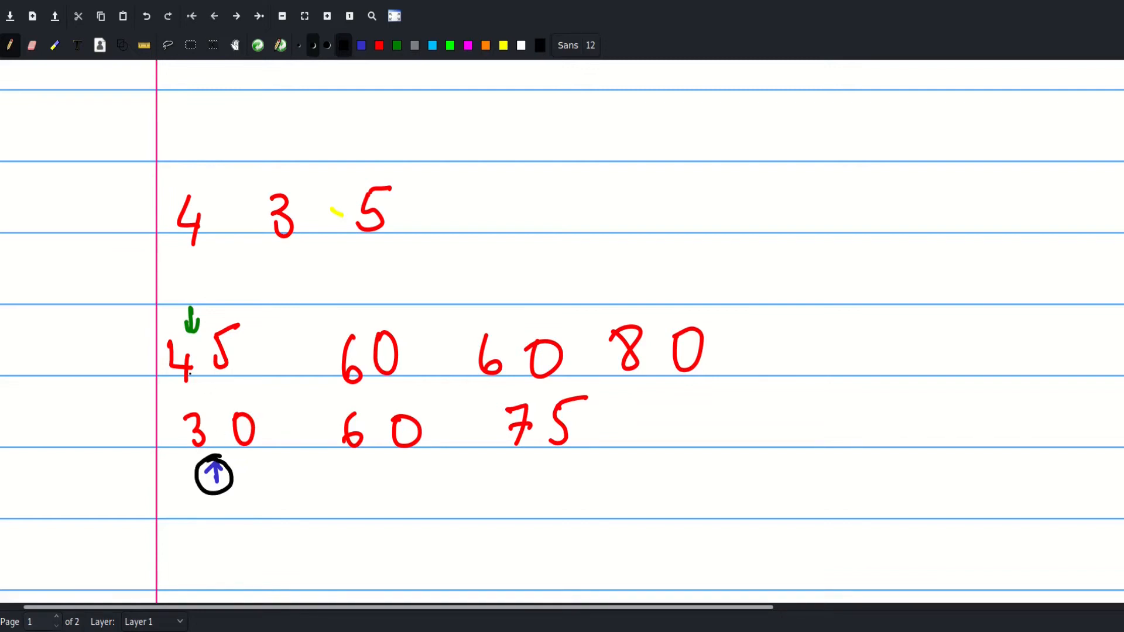
Draw a black arrow rightward from the circled apartment pointer along the size row.
{"action": "left_click_drag", "start_coordinate": [235, 494], "coordinate": [303, 482]}
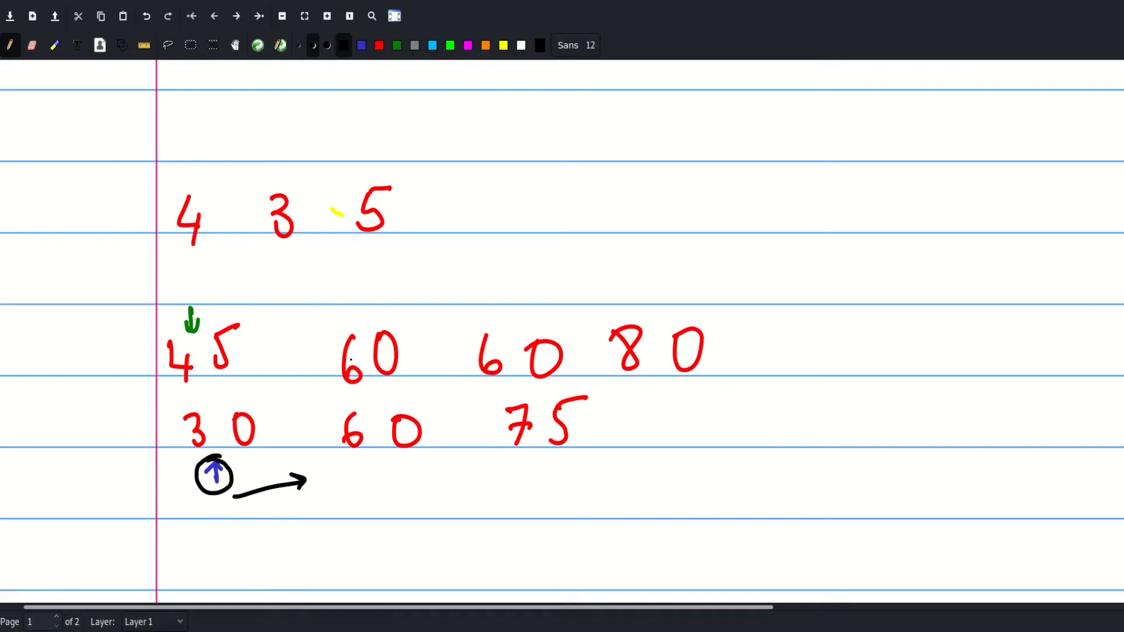
Scroll to the next example copy with green and blue pointers at the 60 columns.
{"action": "scroll", "scroll_direction": "down", "scroll_amount": 3}
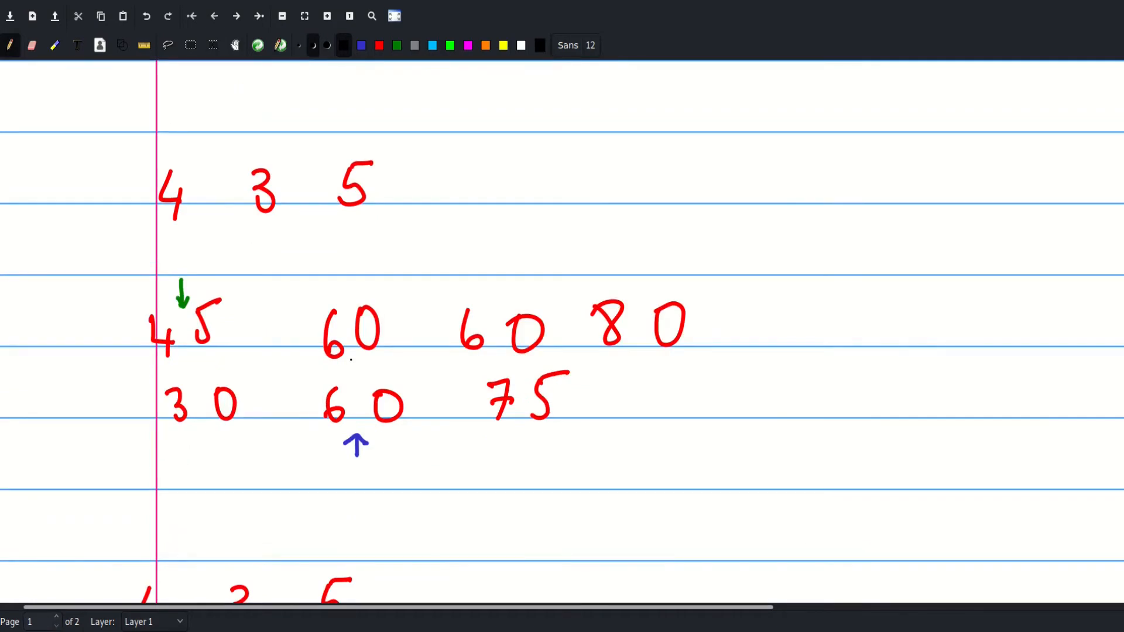
{"action": "scroll", "scroll_direction": "down", "scroll_amount": 3}
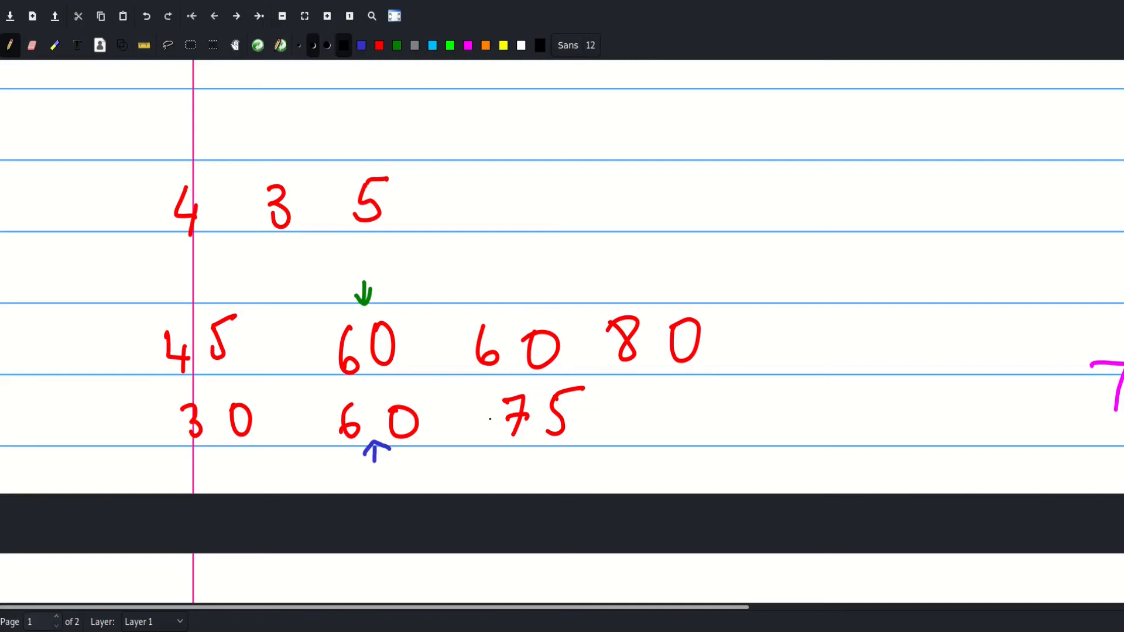
Scroll to page 2, with the green pointer at the third 60 and blue at 75.
{"action": "scroll", "scroll_direction": "down", "scroll_amount": 3}
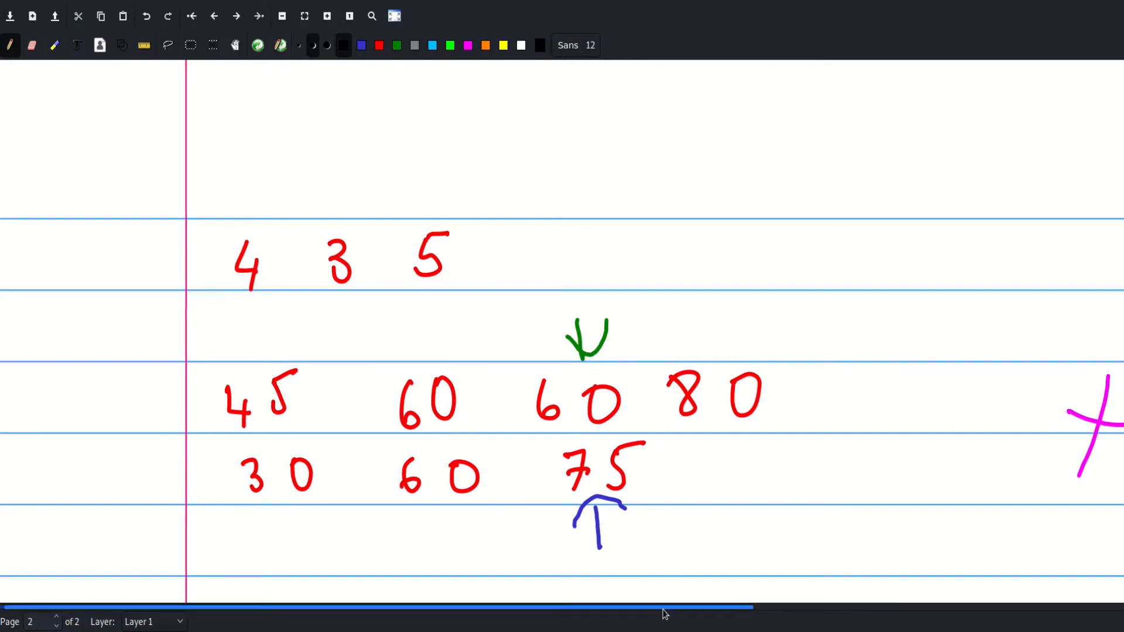
{"action": "scroll", "scroll_direction": "left", "scroll_amount": 3}
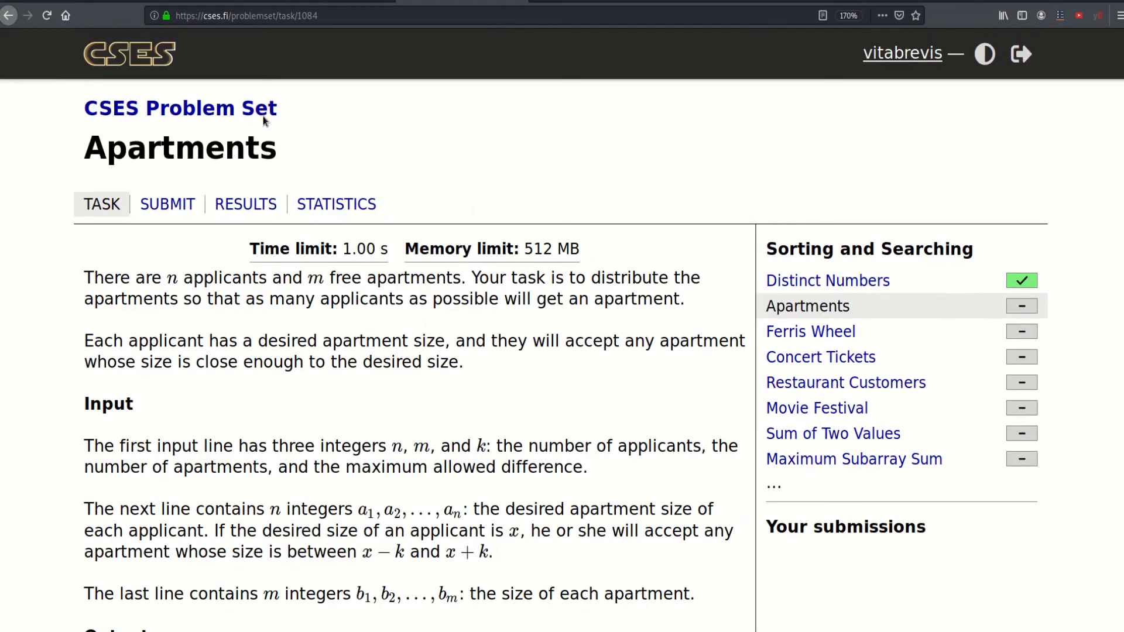
Upload apartements.cpp through the Apartments submission form and submit it.
{"action": "left_click", "coordinate": [167, 205]}
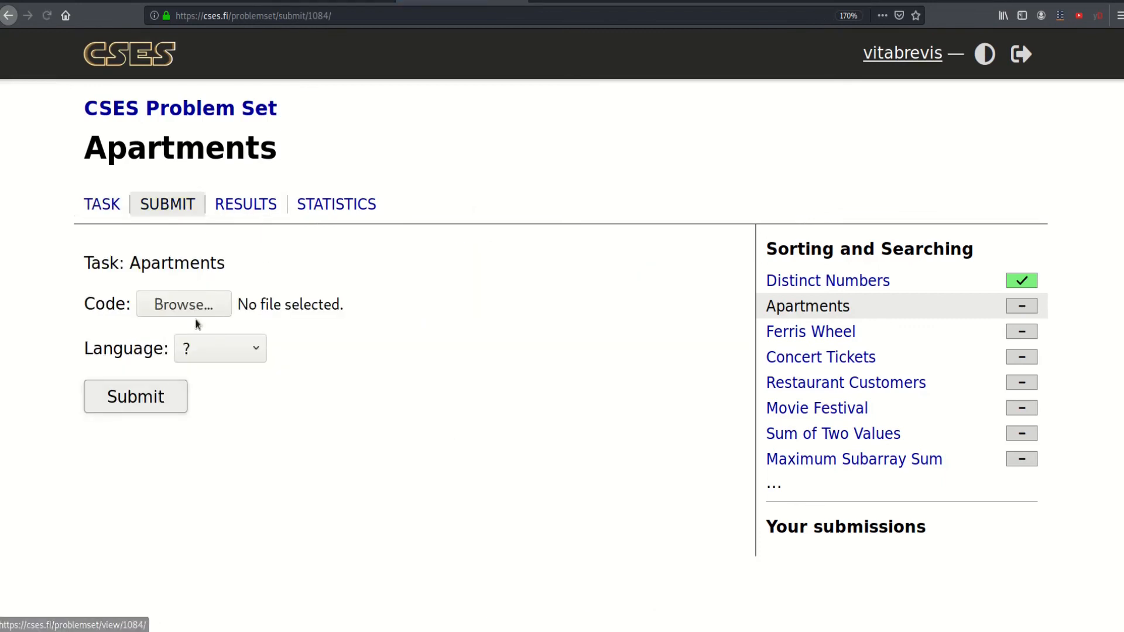
{"action": "left_click", "coordinate": [183, 304]}
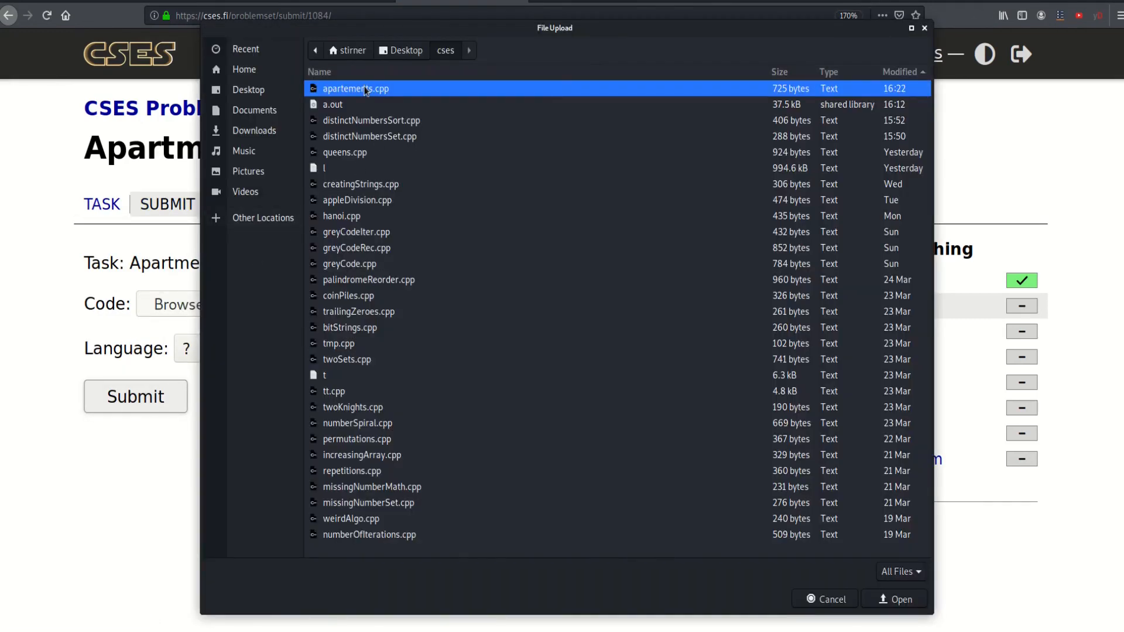
{"action": "left_click", "coordinate": [901, 599]}
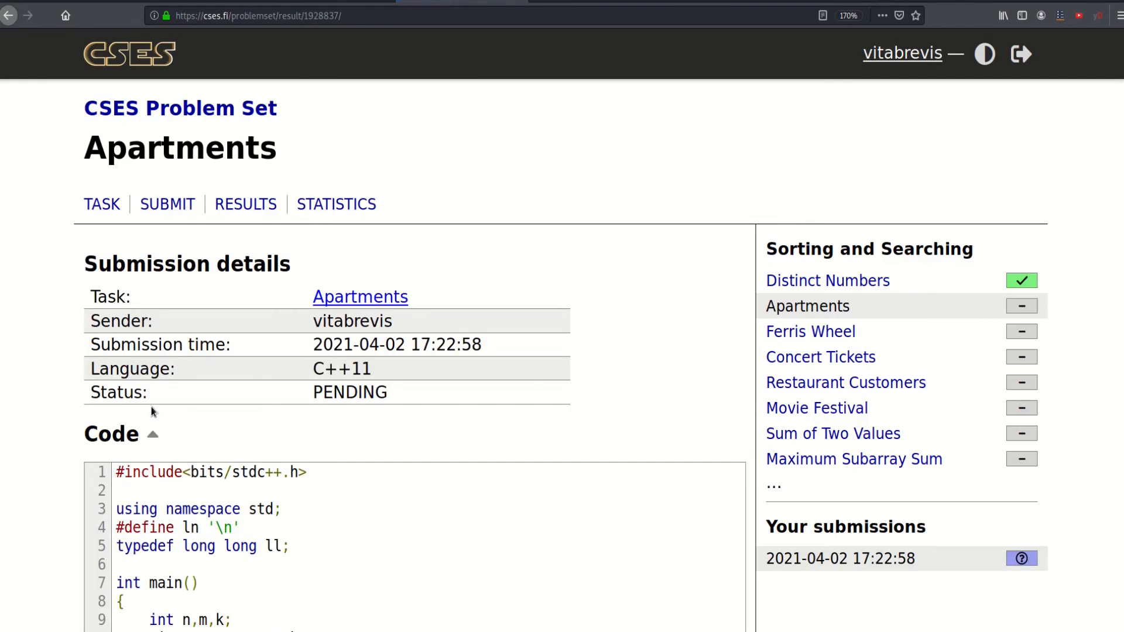